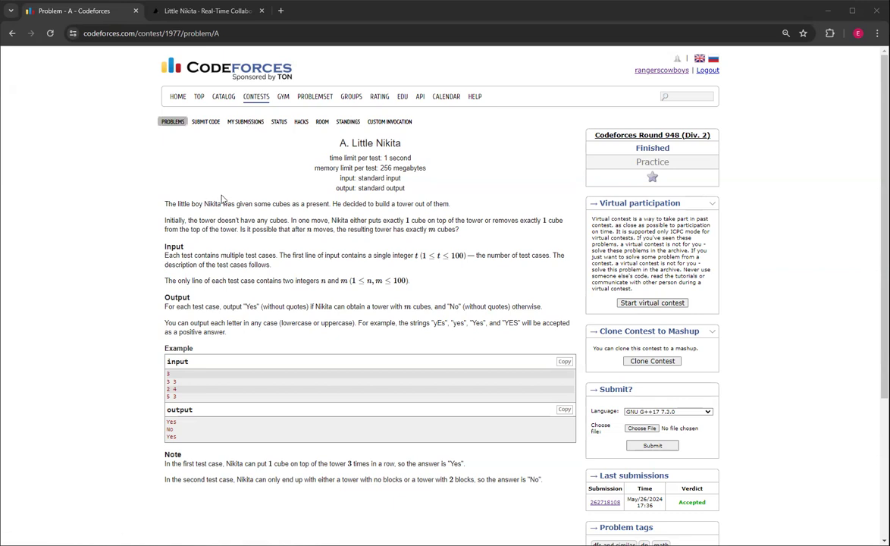
{"action": "mouse_move", "coordinate": [370, 216]}
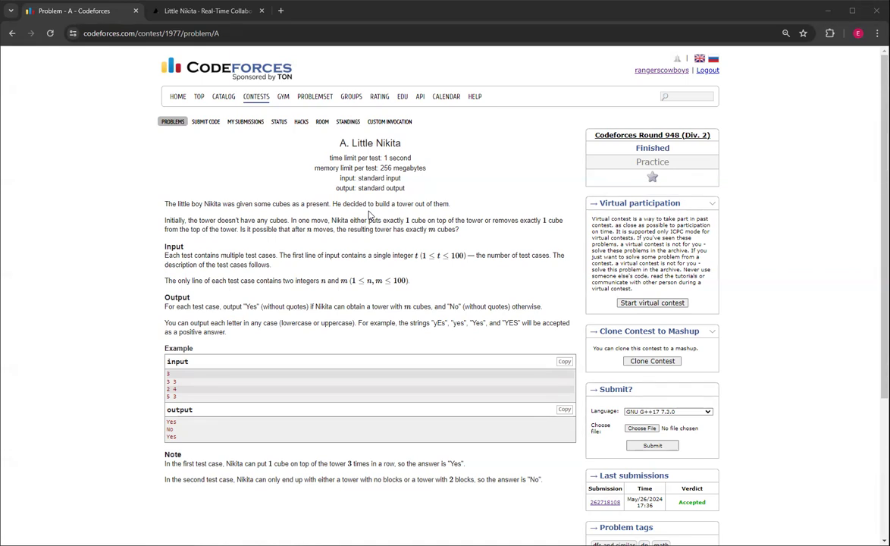
{"action": "mouse_move", "coordinate": [144, 195]}
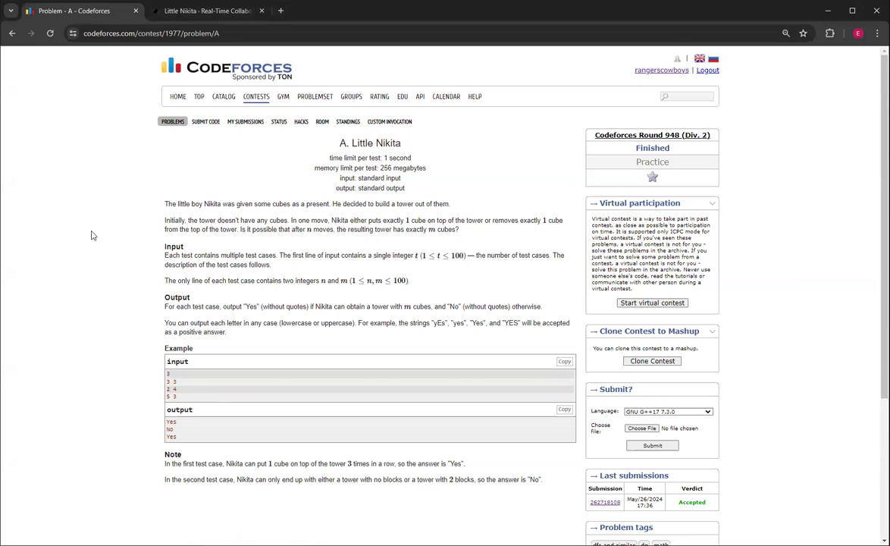
Switch to the USACO Guide IDE tab and scroll to the parity-check solve() function with sample output YES NO YES
{"action": "left_click", "coordinate": [205, 11]}
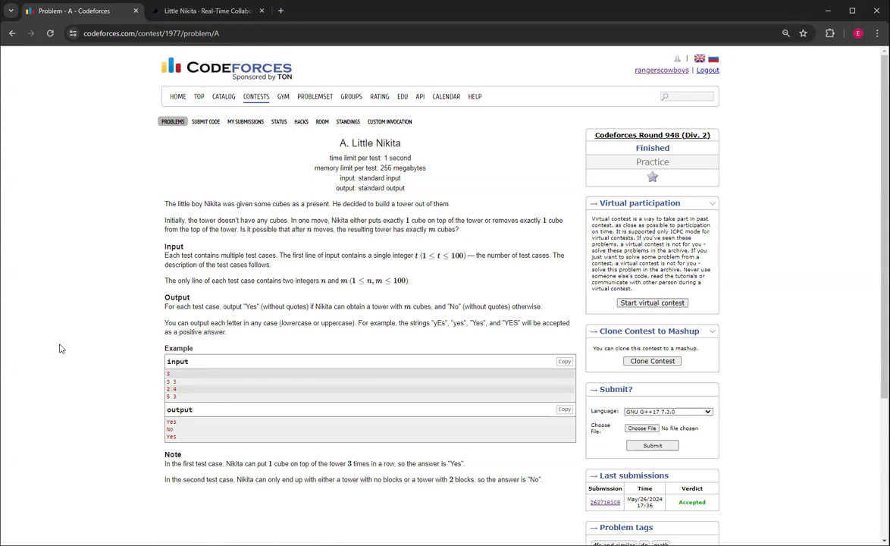
{"action": "mouse_move", "coordinate": [82, 338]}
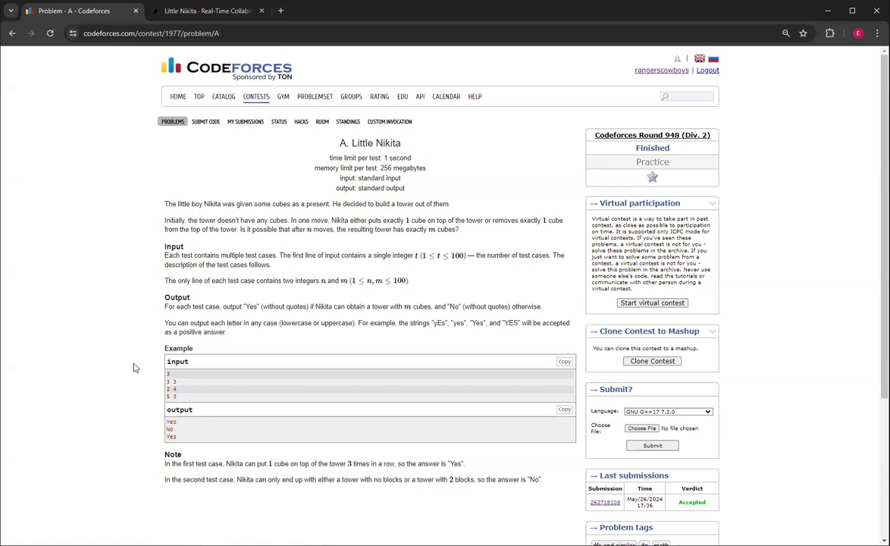
{"action": "mouse_move", "coordinate": [131, 305]}
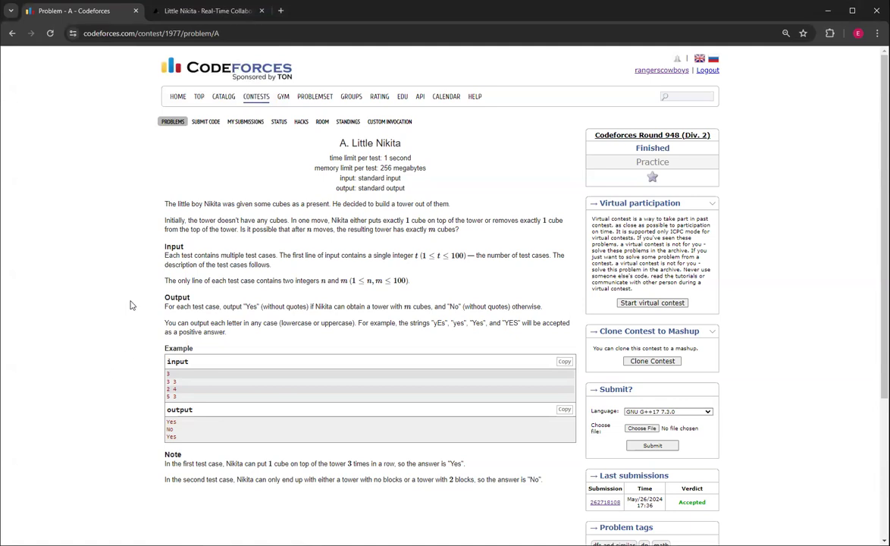
{"action": "mouse_move", "coordinate": [168, 297]}
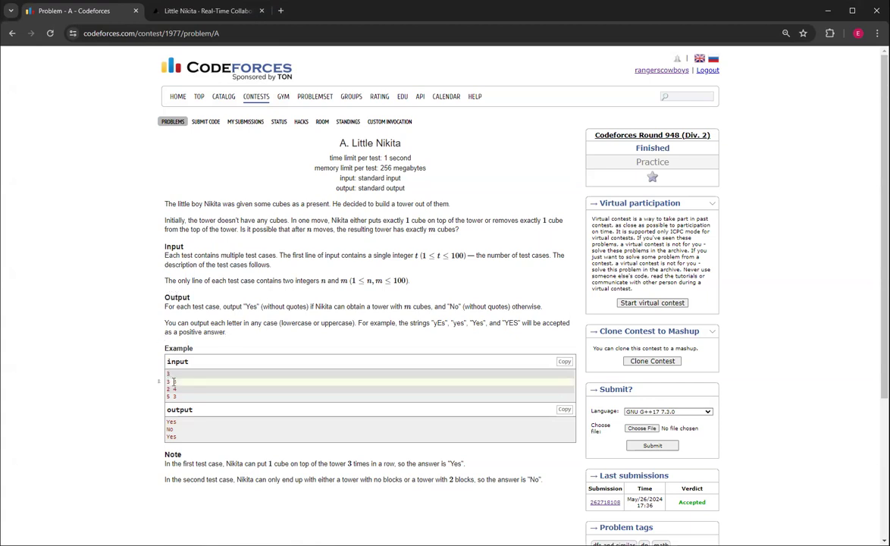
{"action": "scroll", "scroll_direction": "down", "scroll_amount": 3}
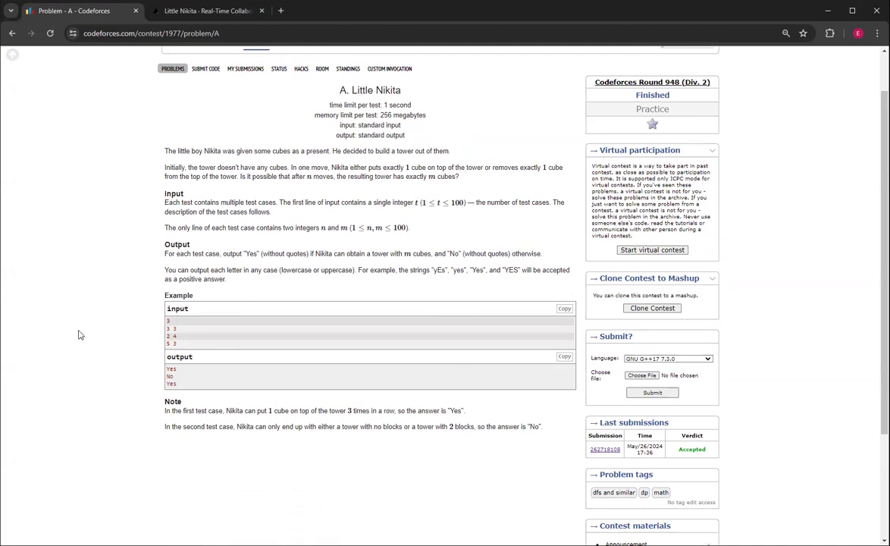
{"action": "mouse_move", "coordinate": [99, 325]}
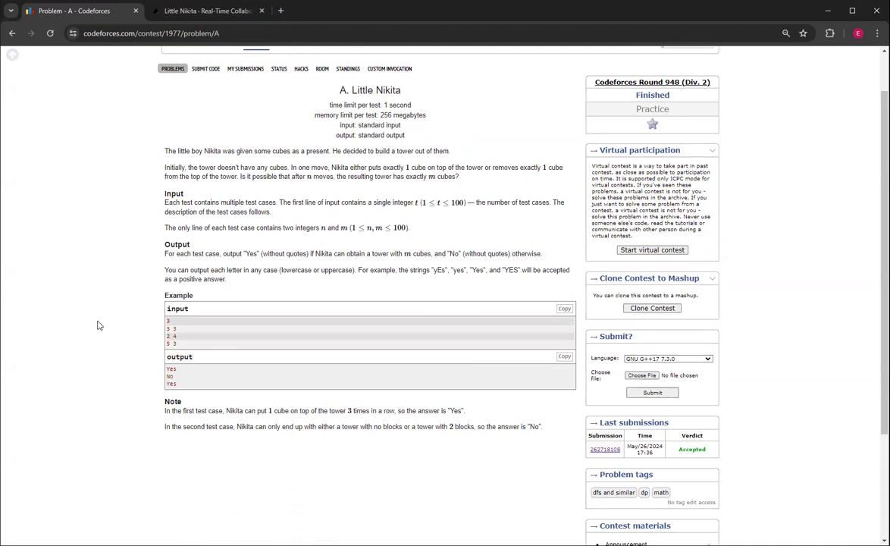
{"action": "mouse_move", "coordinate": [110, 318]}
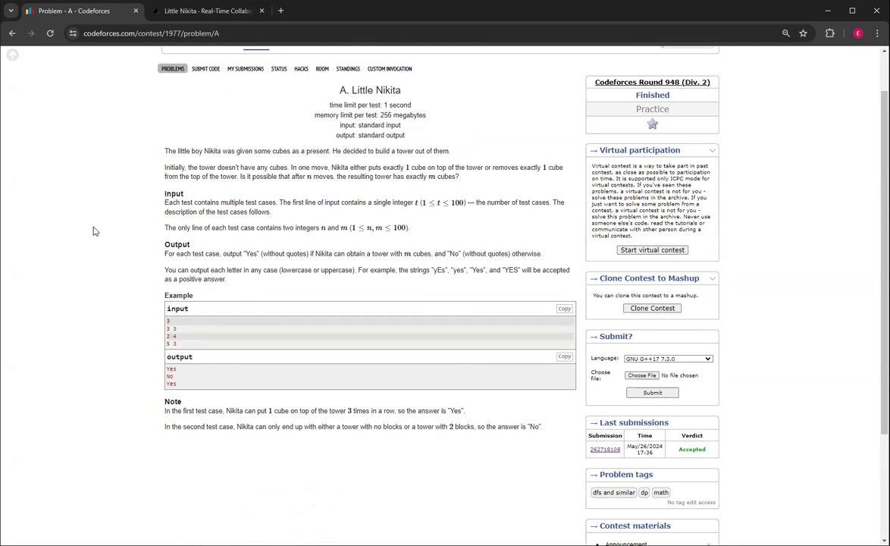
{"action": "mouse_move", "coordinate": [138, 273]}
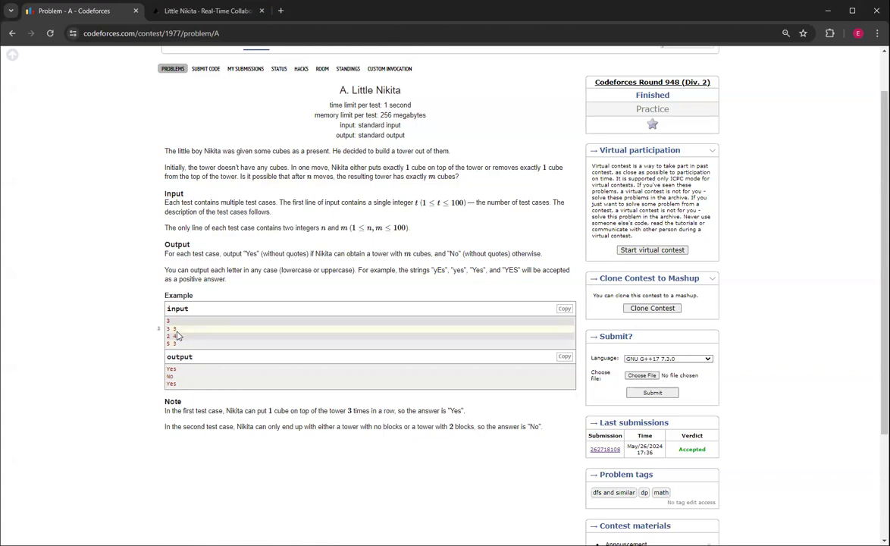
{"action": "left_click", "coordinate": [205, 10]}
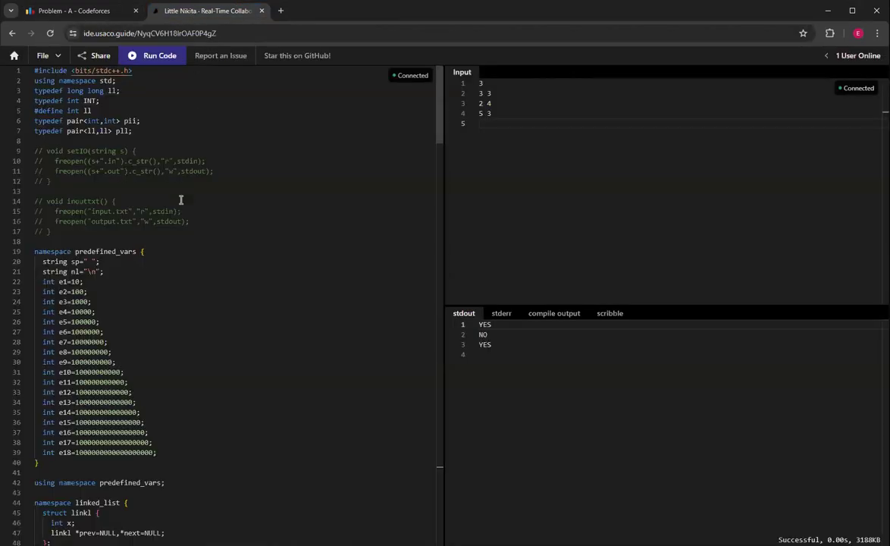
{"action": "scroll", "scroll_direction": "down", "scroll_amount": 3}
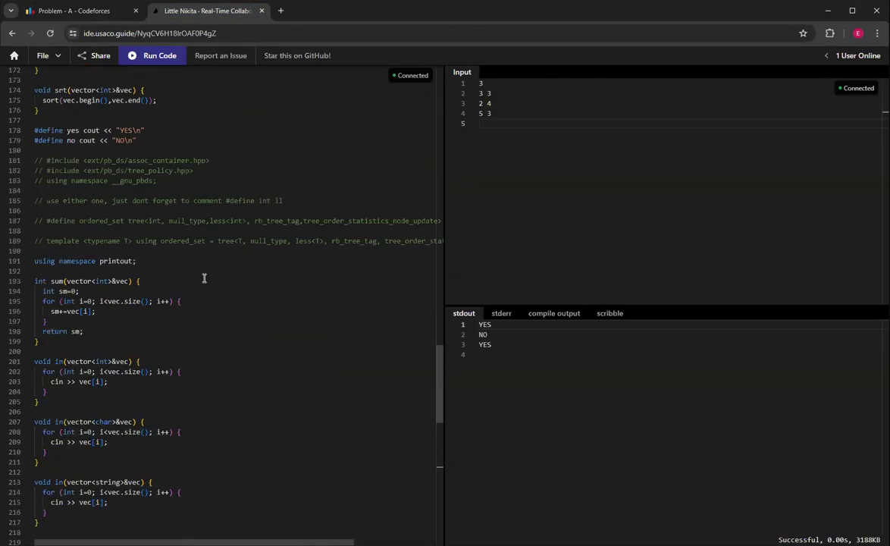
{"action": "scroll", "scroll_direction": "down", "scroll_amount": 3}
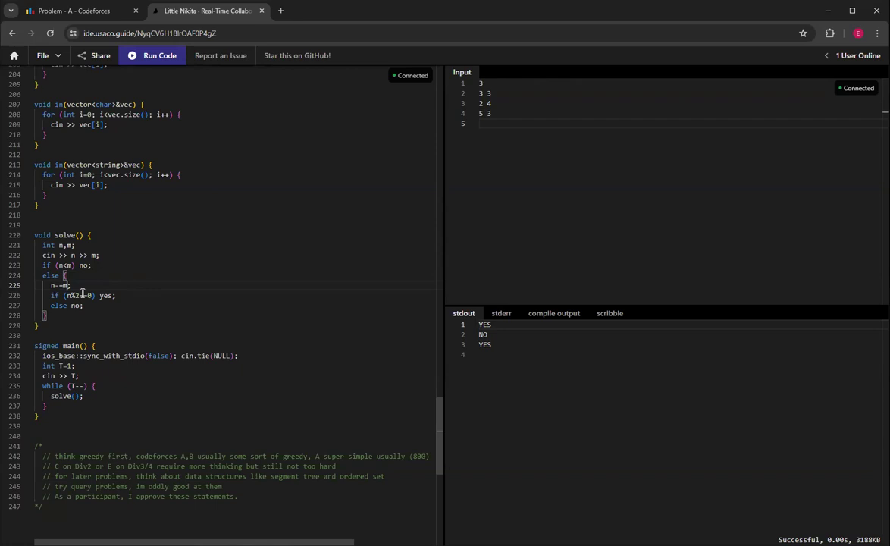
{"action": "mouse_move", "coordinate": [493, 271]}
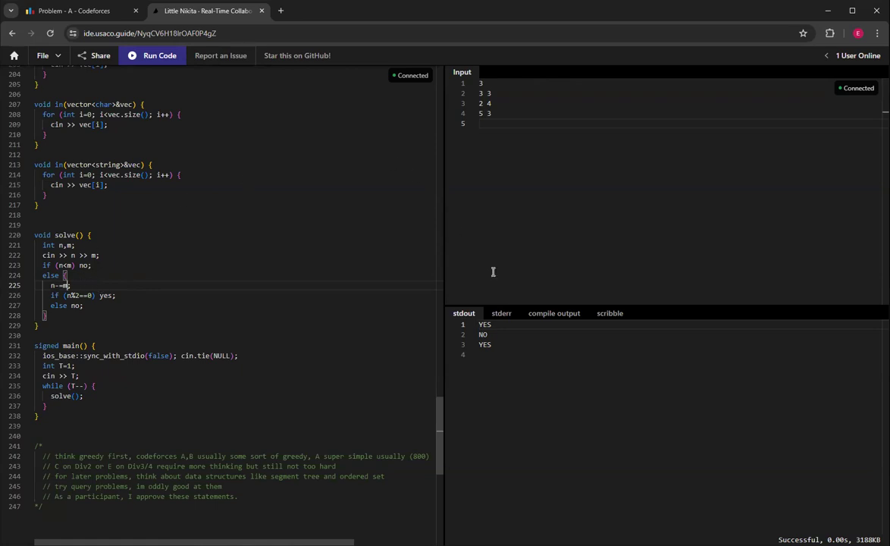
Switch back to the Codeforces tab and scroll up to the top of the Little Nikita statement
{"action": "left_click", "coordinate": [72, 10]}
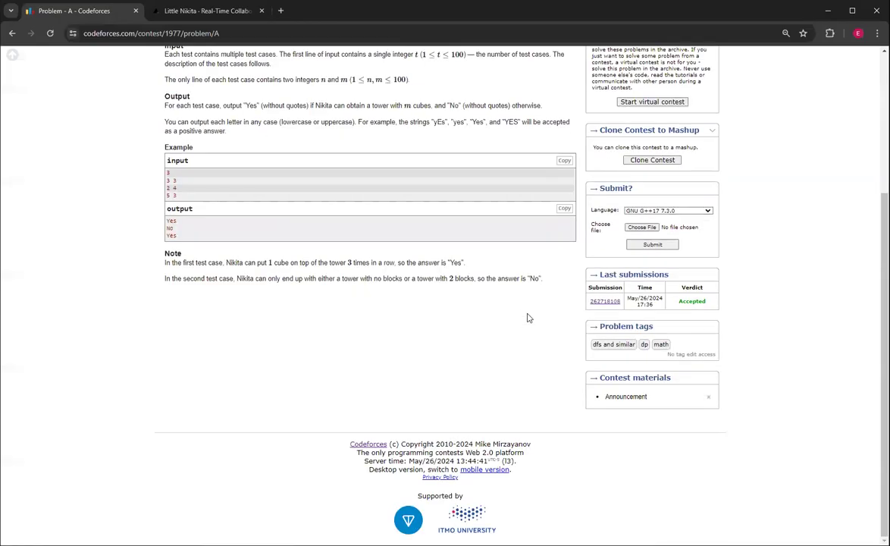
{"action": "scroll", "scroll_direction": "up", "scroll_amount": 3}
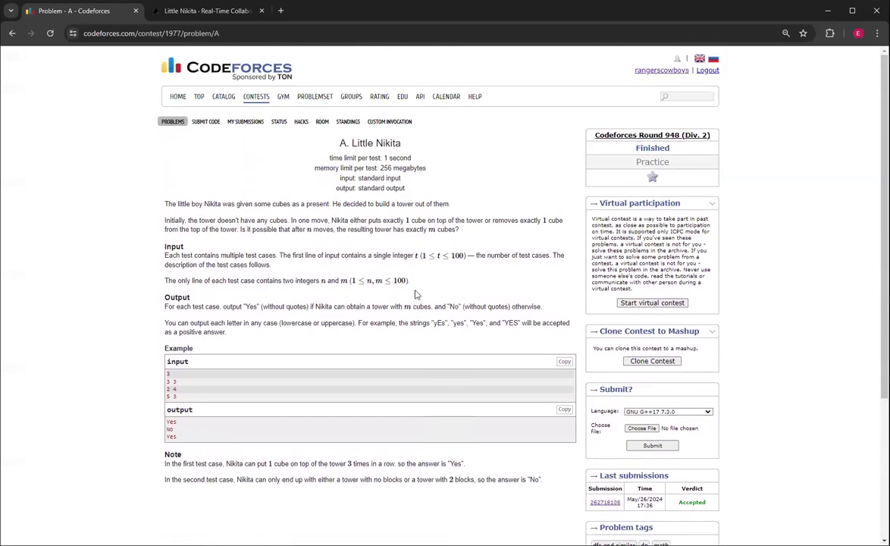
{"action": "mouse_move", "coordinate": [388, 297]}
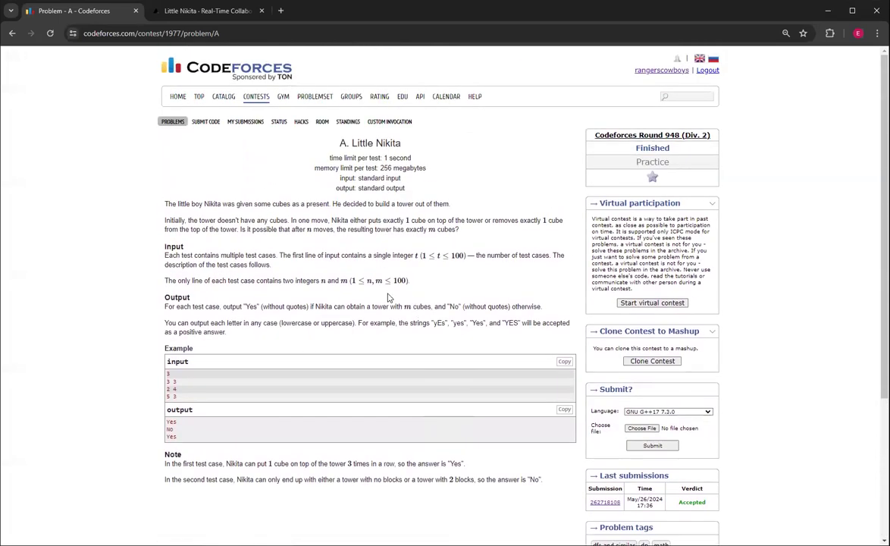